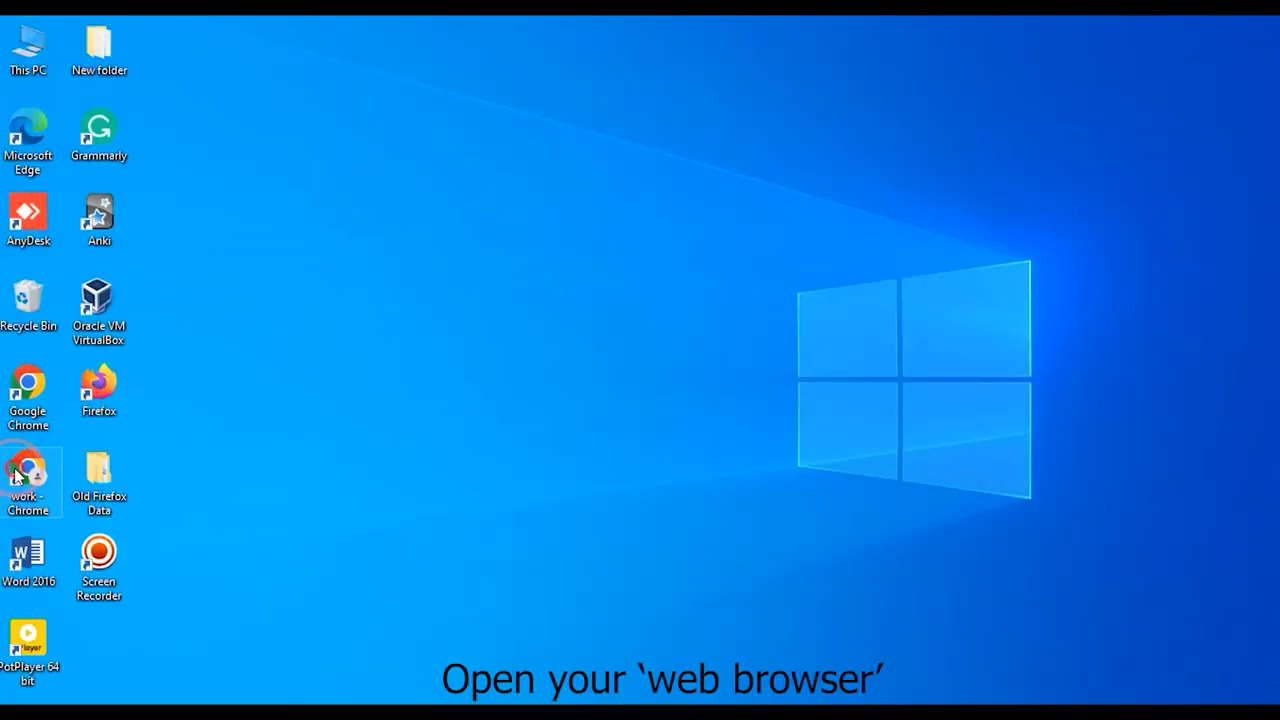
Step: Launch Chrome and browse to the ONT login page at 192.168.1.1
double_click(28, 478)
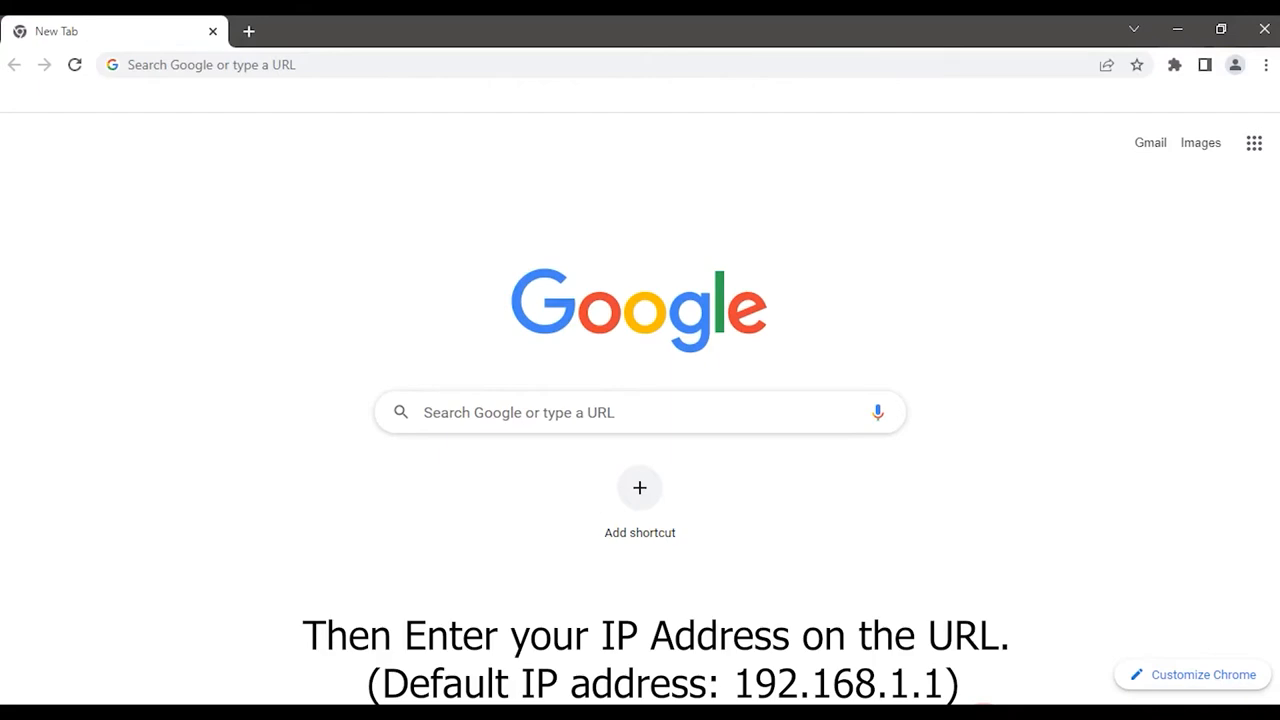
text(192.168.1.1)
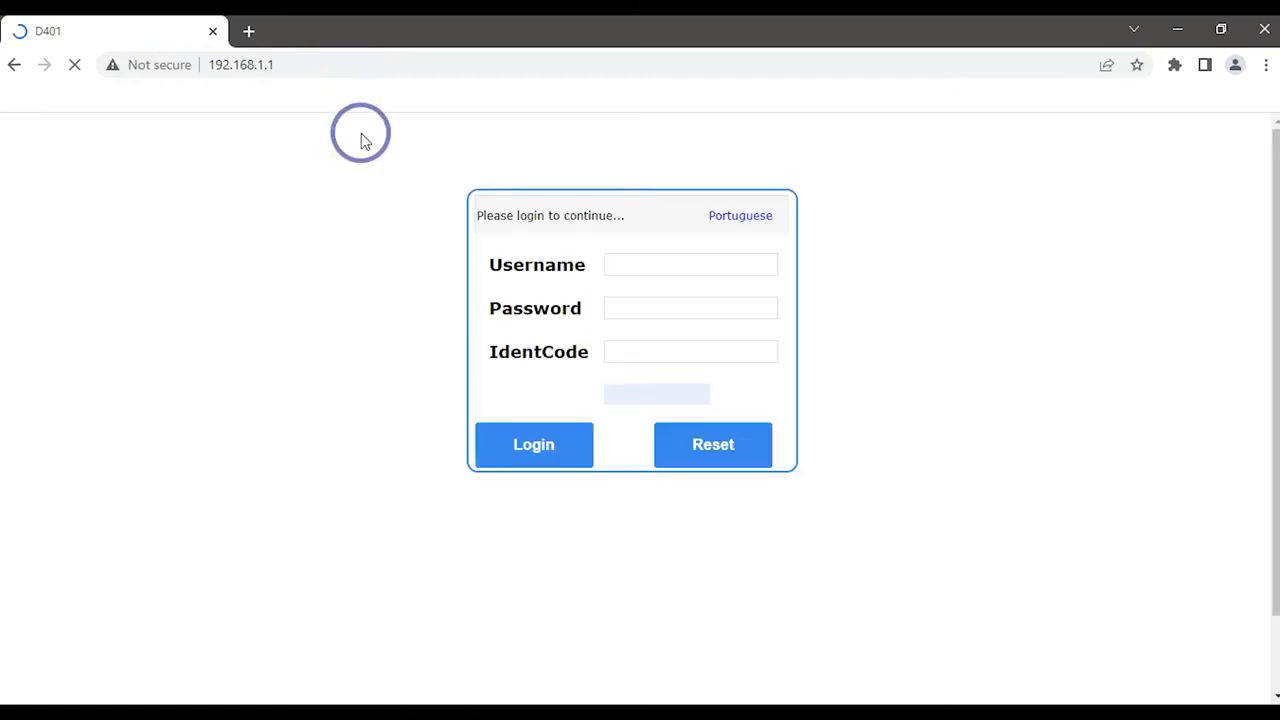
click(690, 264)
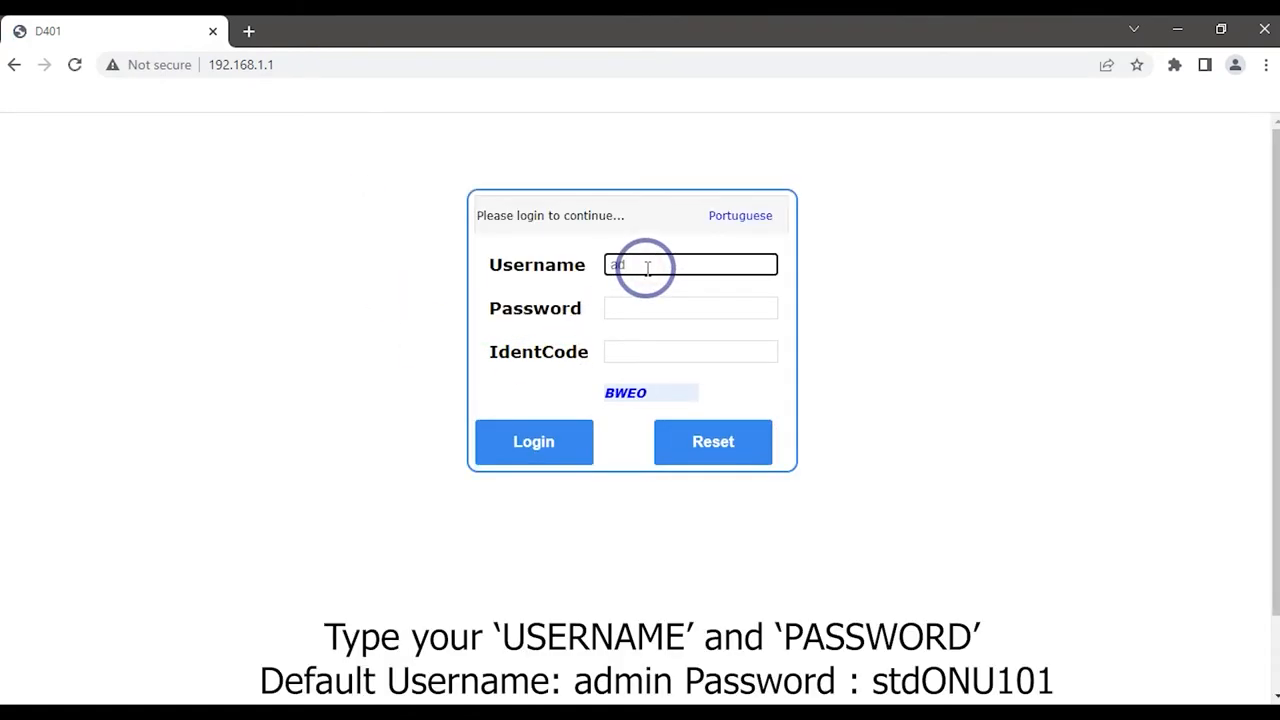
click(690, 308)
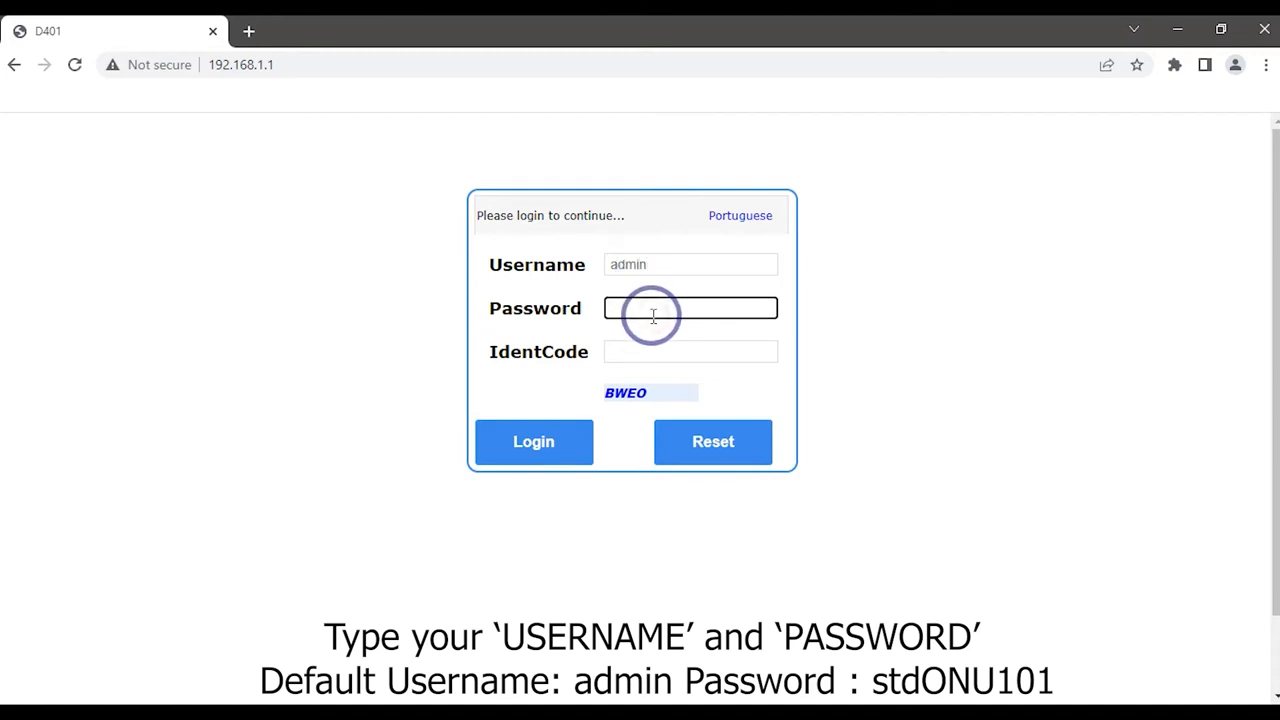
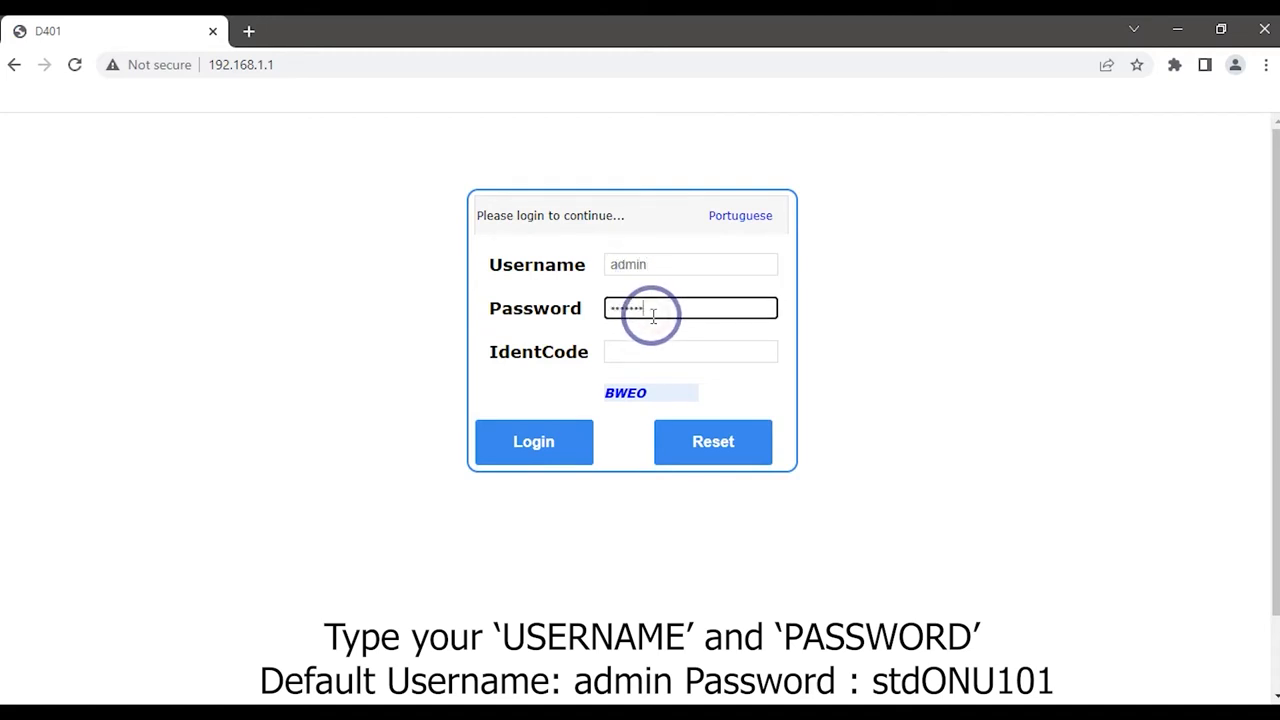
click(690, 352)
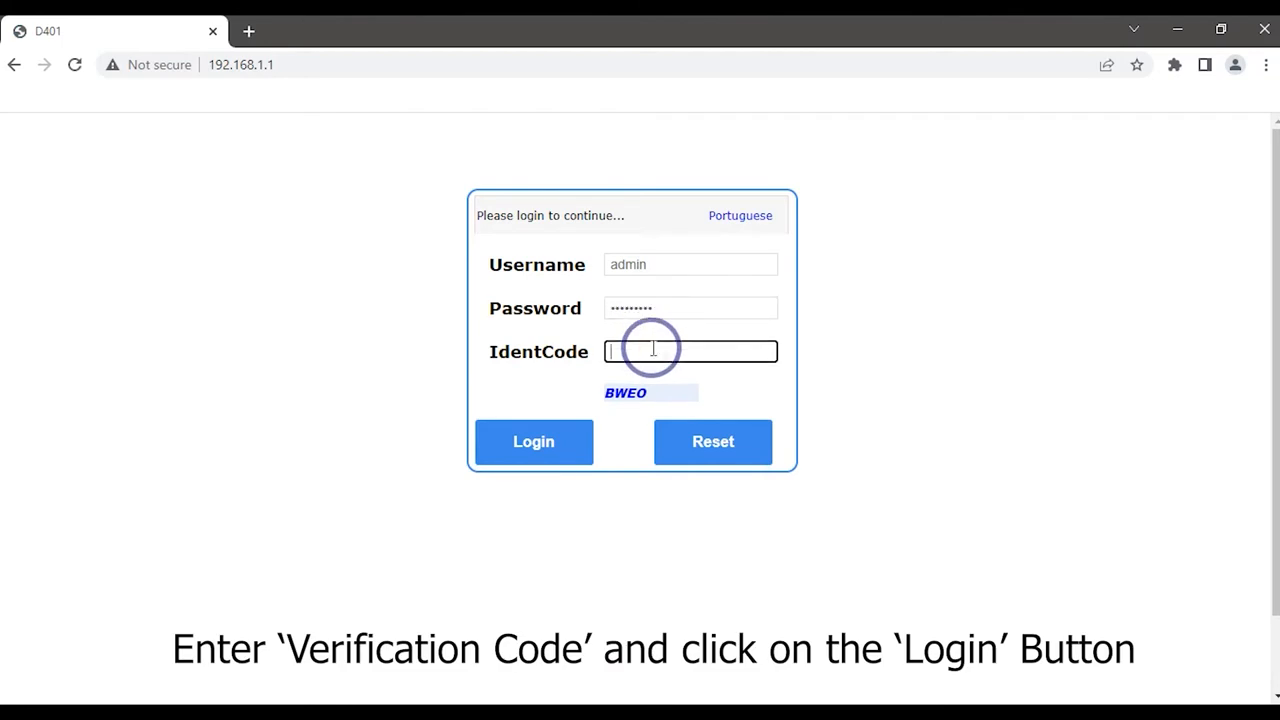
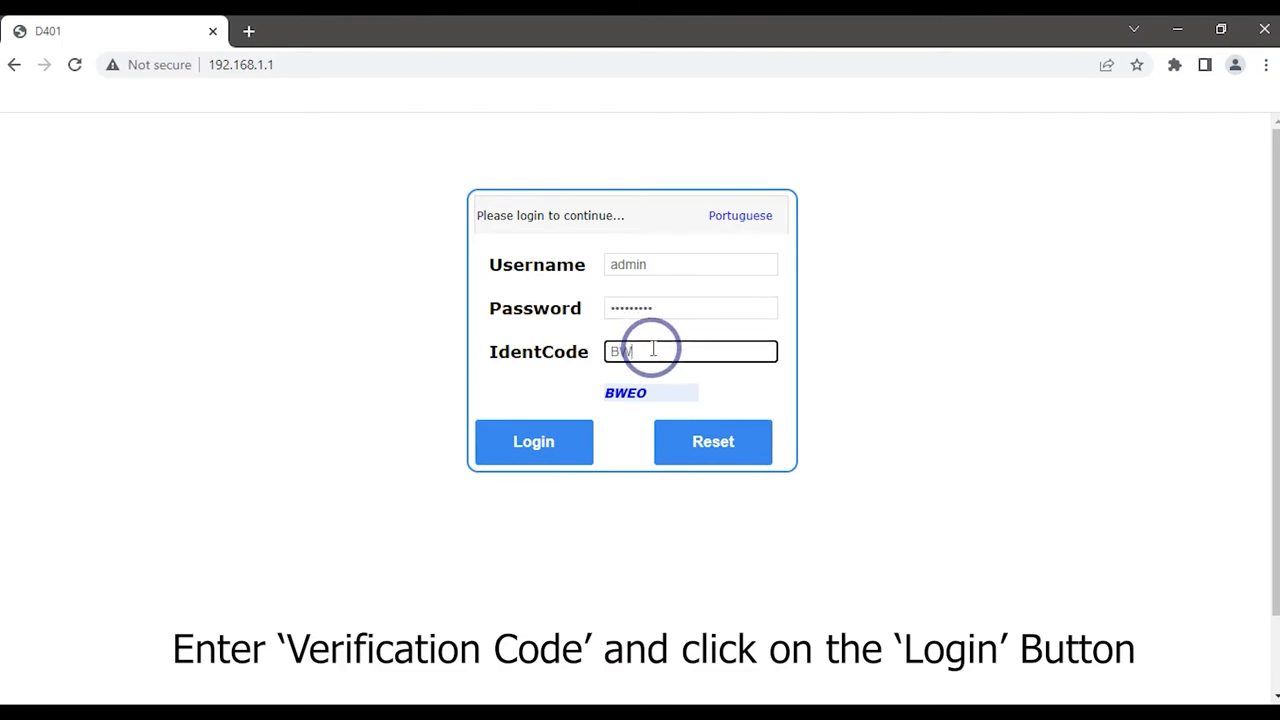
click(532, 442)
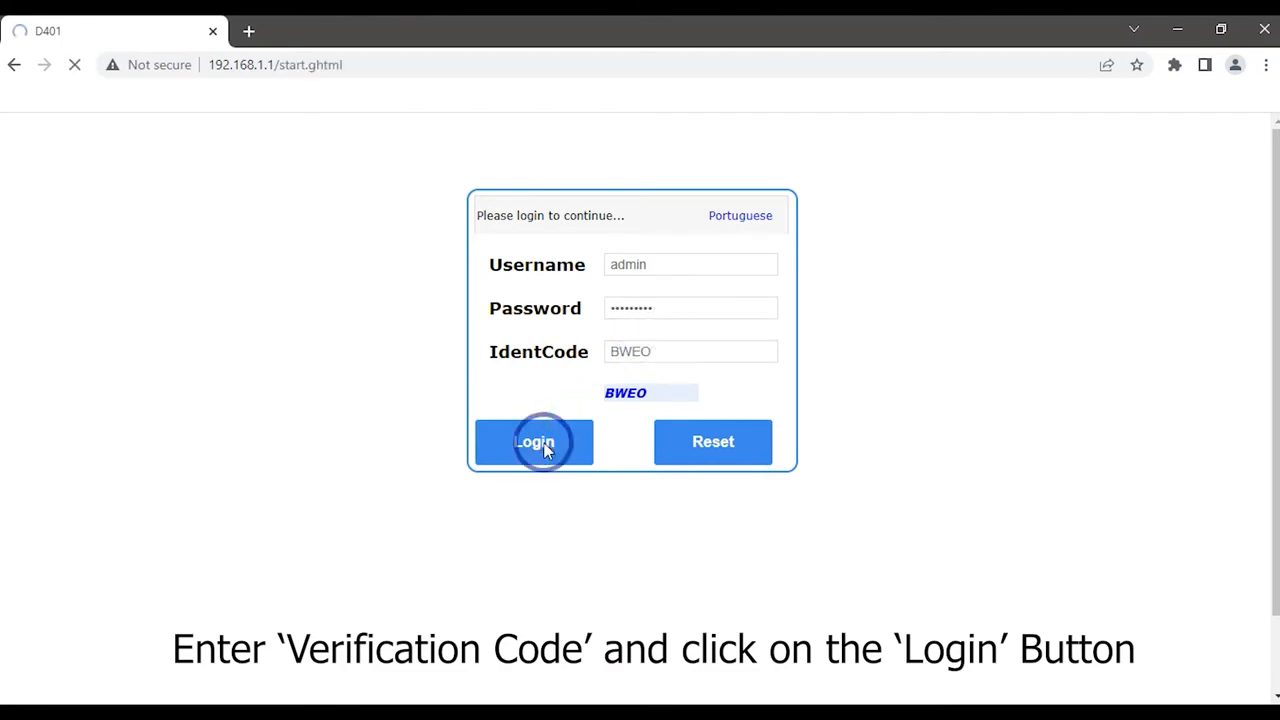
click(534, 442)
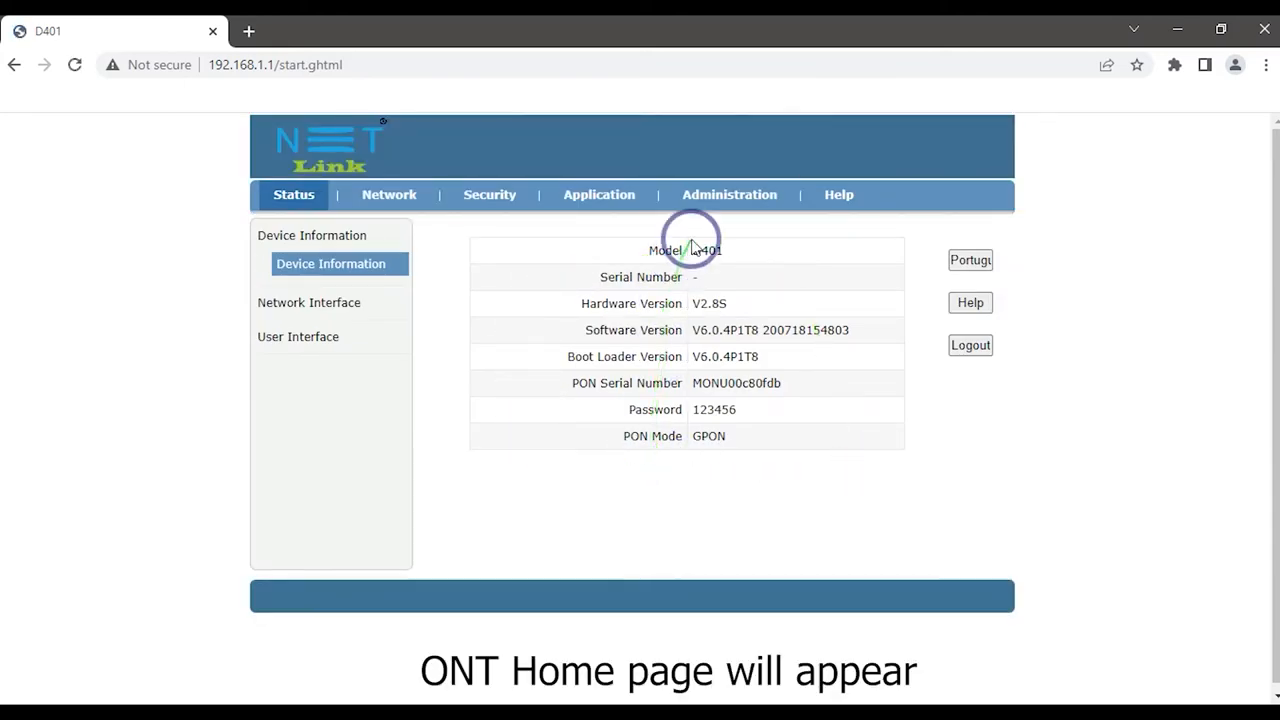
mouse_move(722, 386)
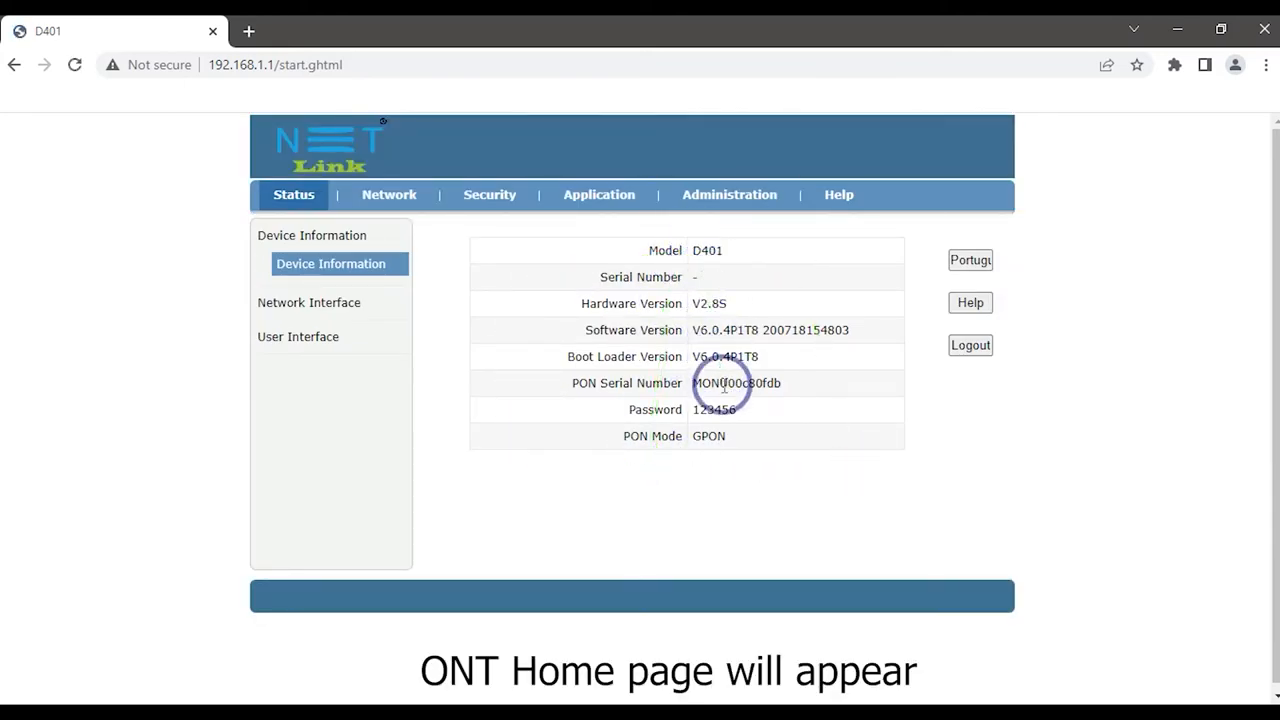
mouse_move(730, 444)
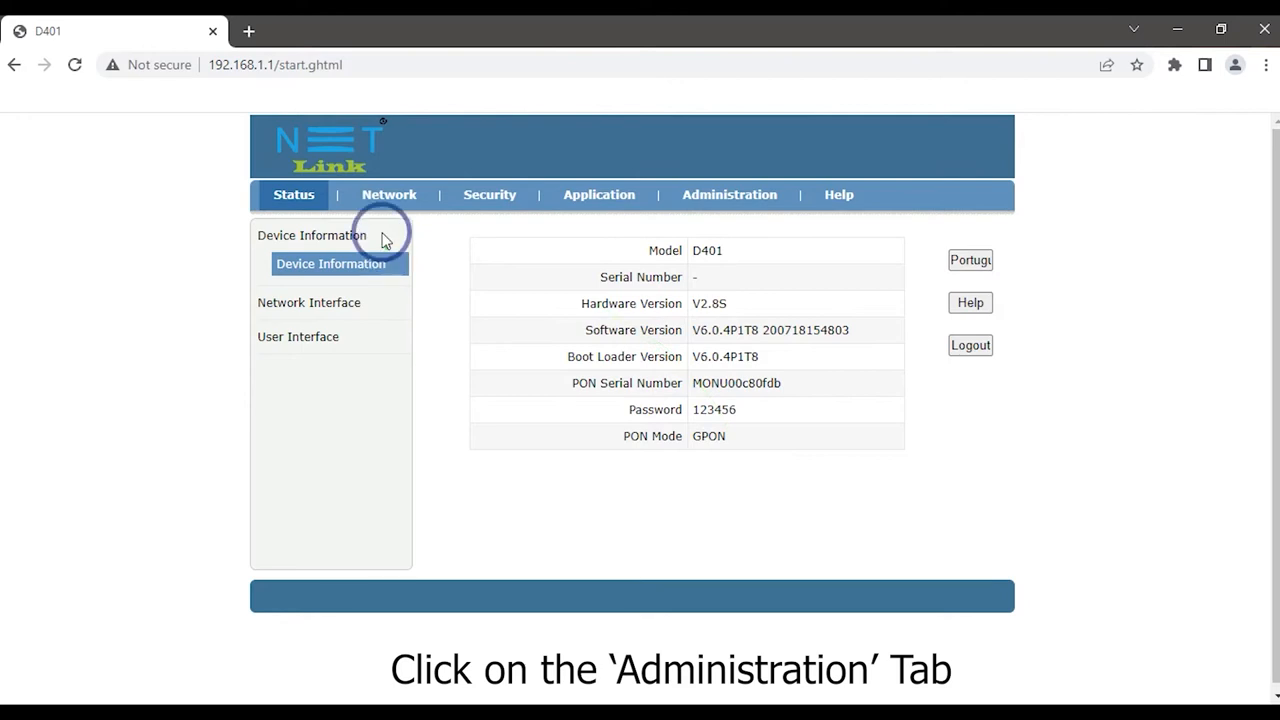
Step: Leave the Status home page for the Administration section
click(728, 194)
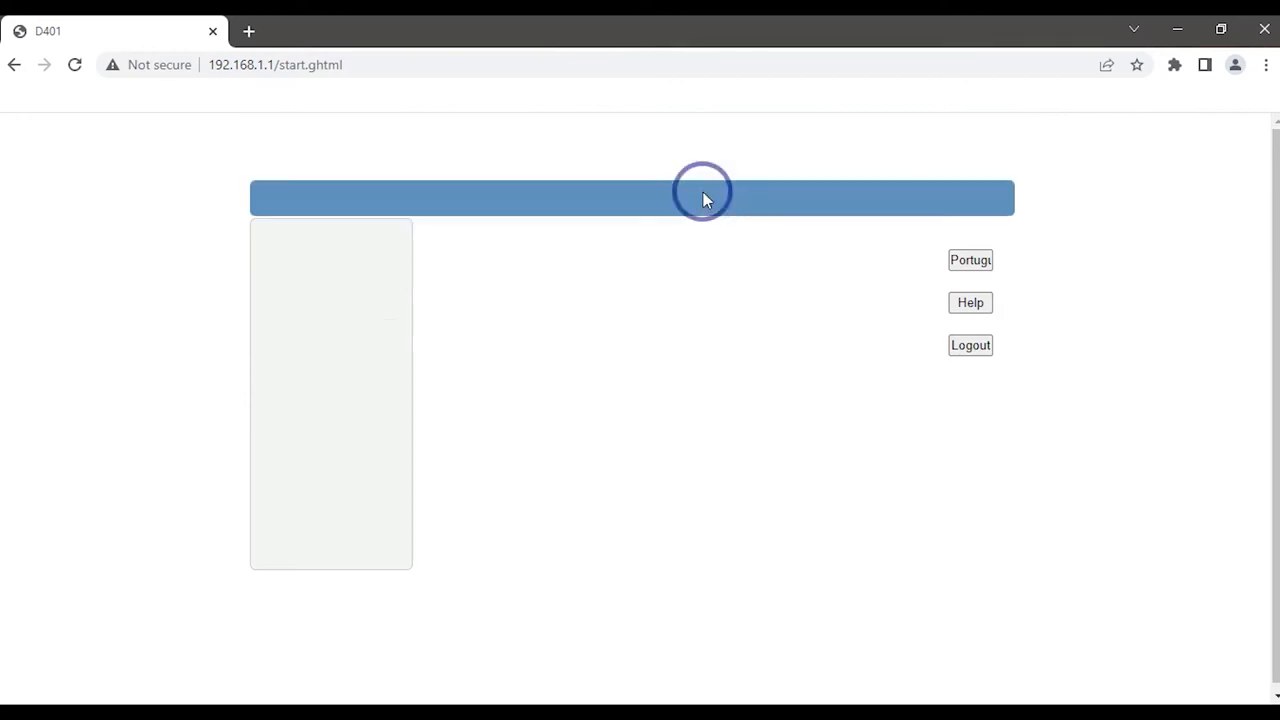
Step: Navigate through System Management to the User Configuration Management page
click(728, 194)
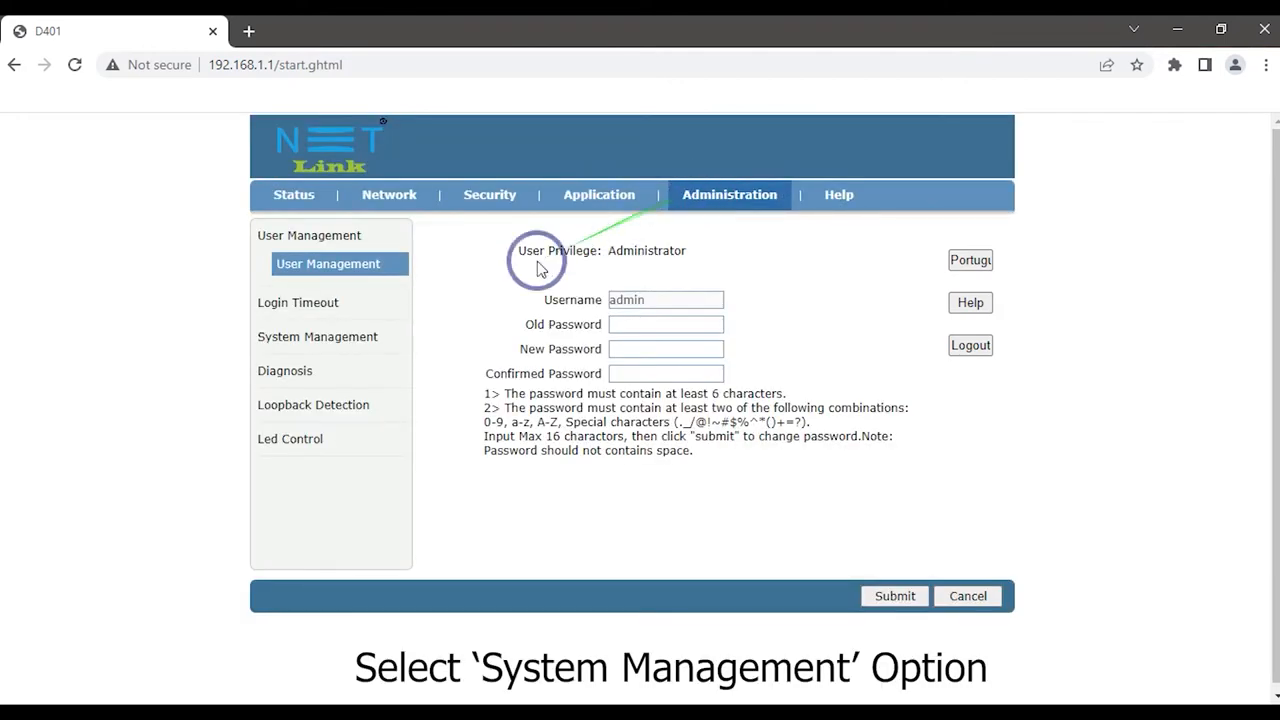
click(316, 336)
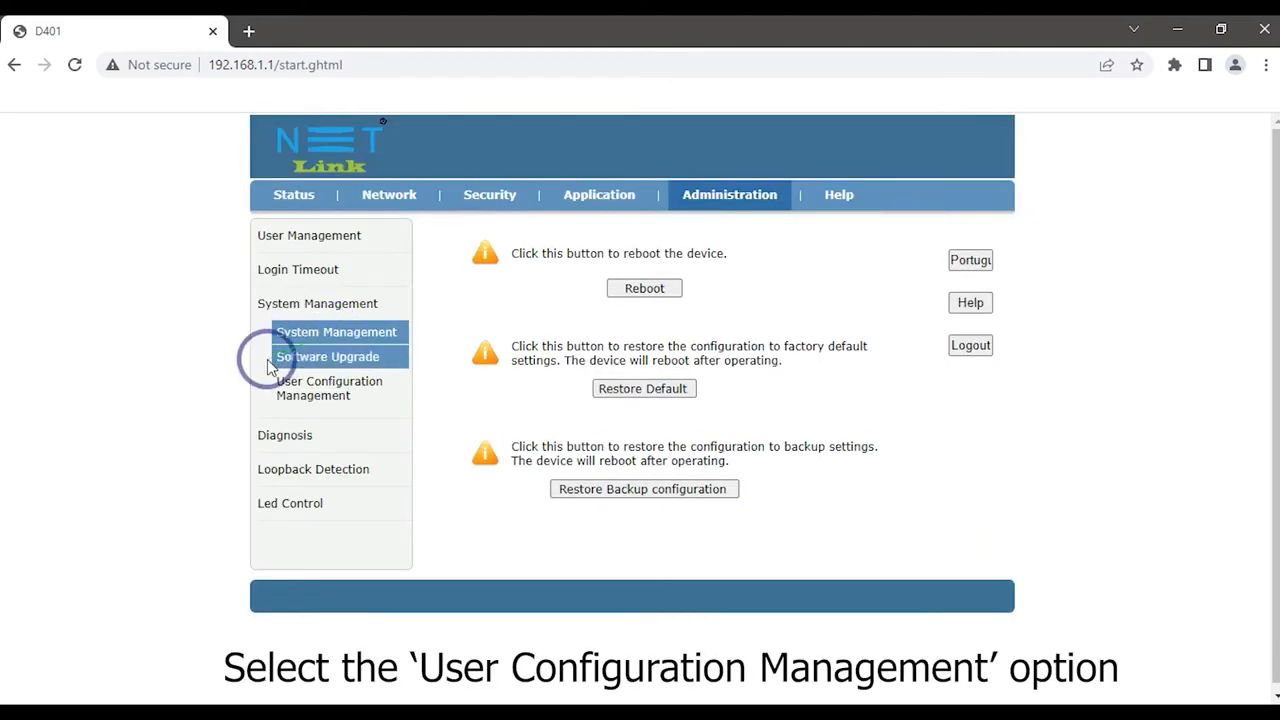
click(328, 388)
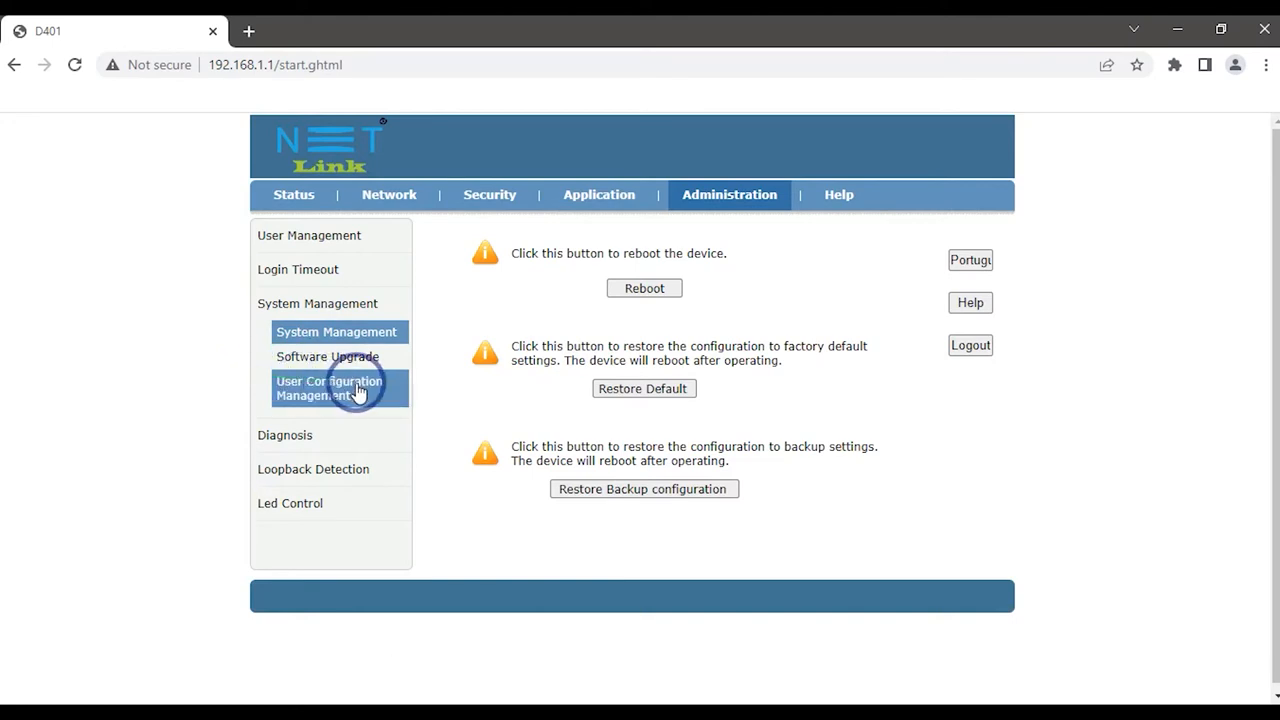
click(328, 388)
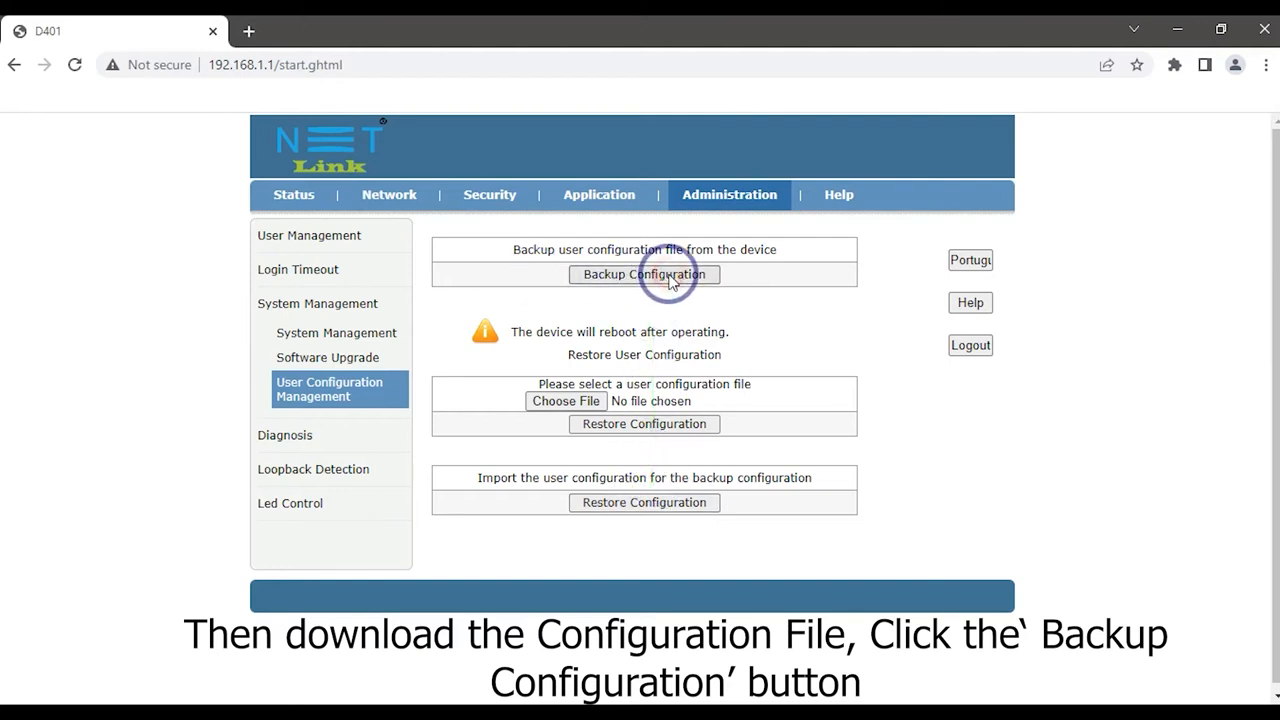
Step: Download the user configuration backup .bin file via Backup Configuration
click(644, 274)
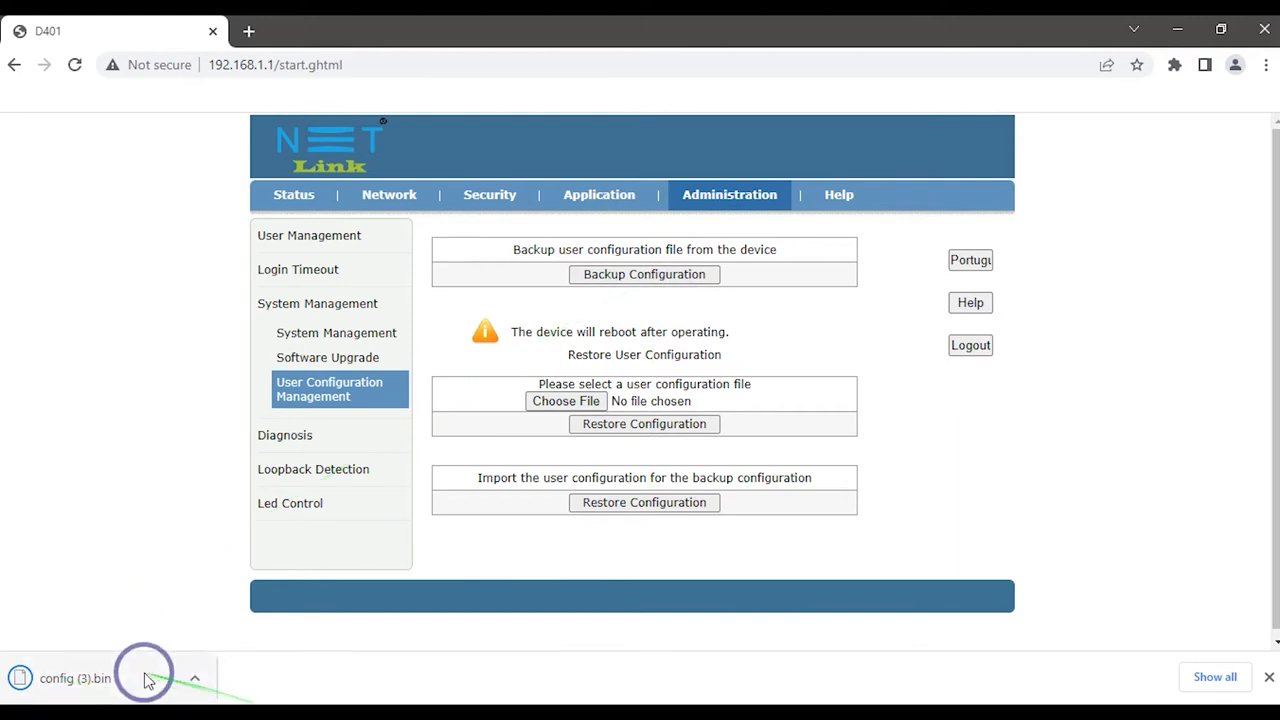
mouse_move(190, 670)
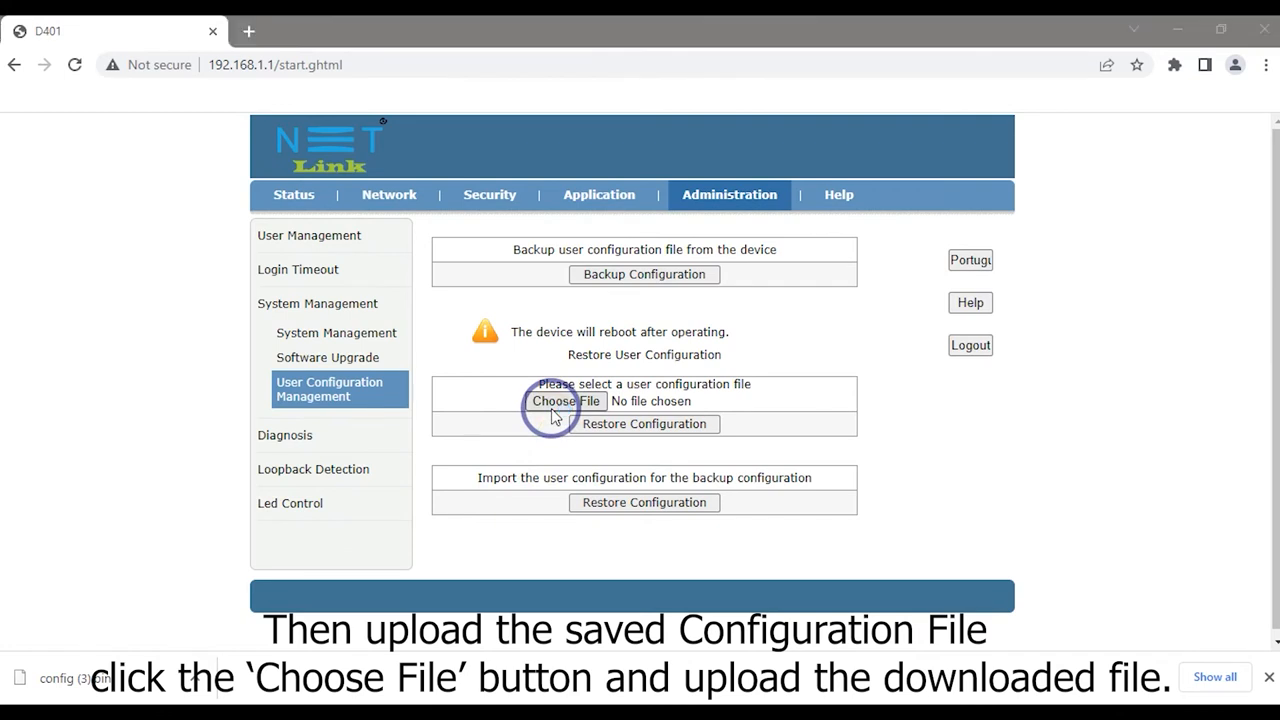
Step: Choose the downloaded config (3).bin from Downloads as the restore file
click(564, 400)
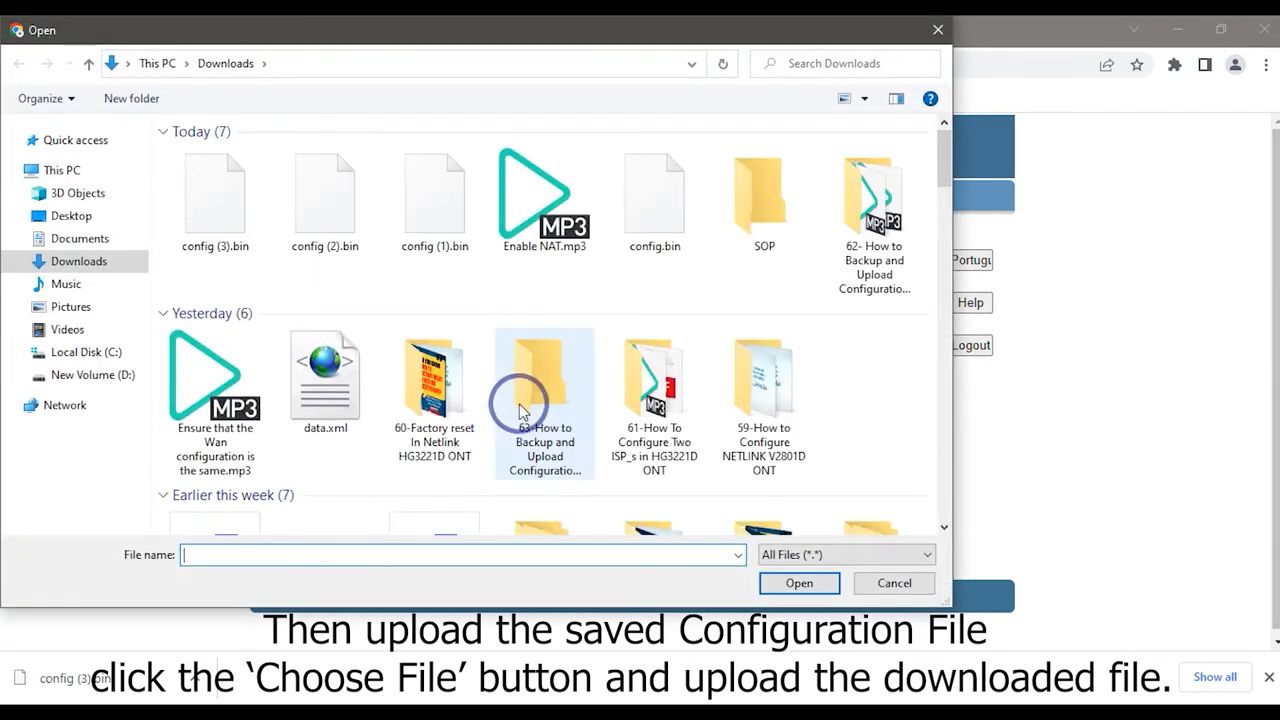
click(892, 584)
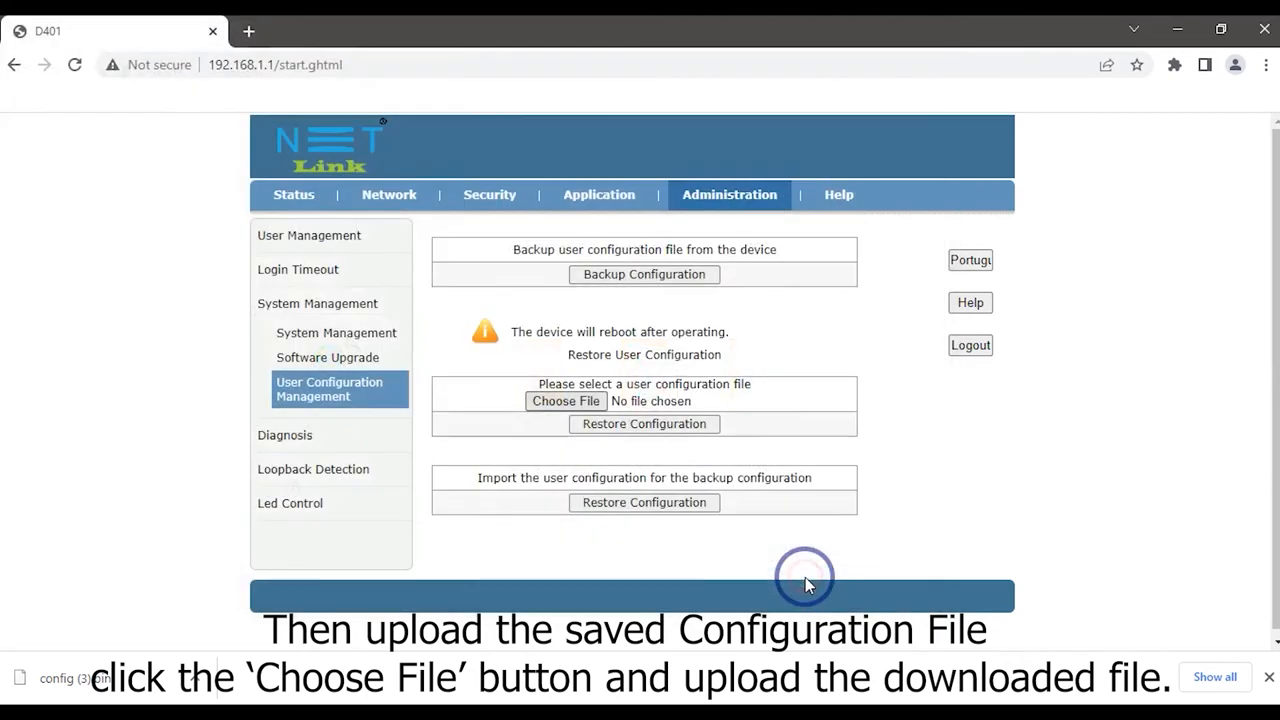
click(564, 400)
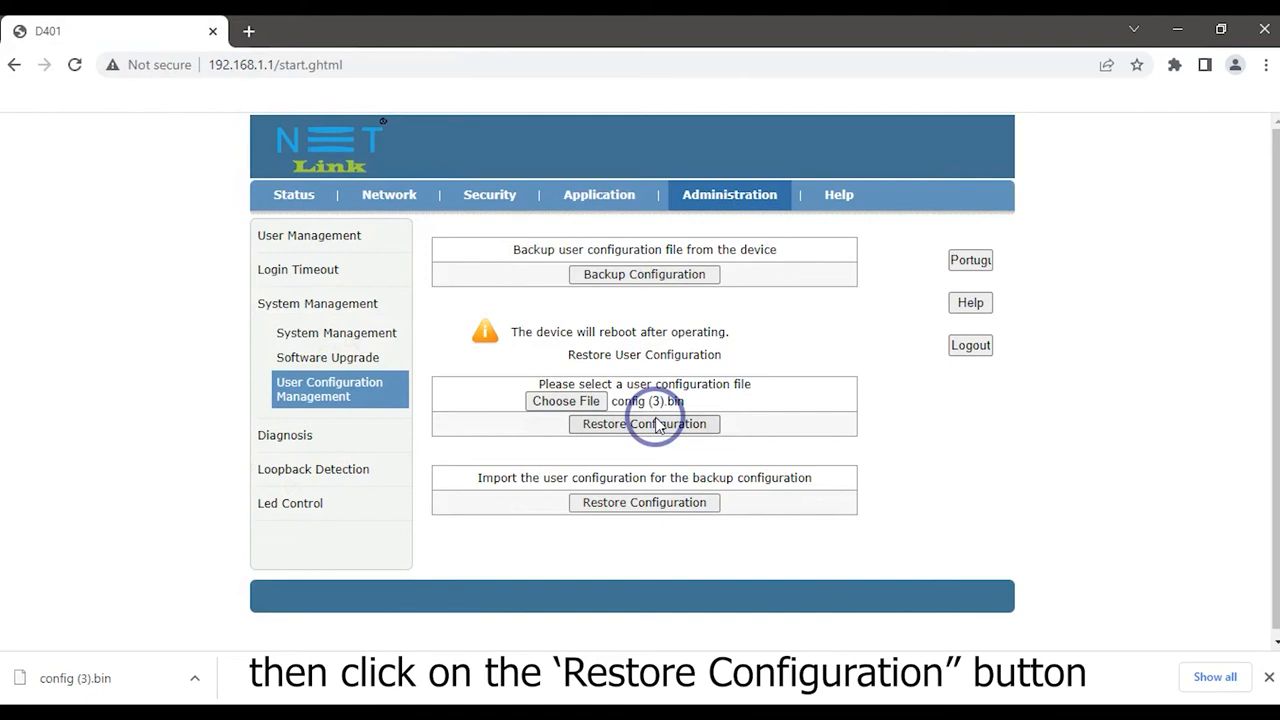
Step: Restore the configuration from config (3).bin and confirm the import, rebooting the device
click(644, 424)
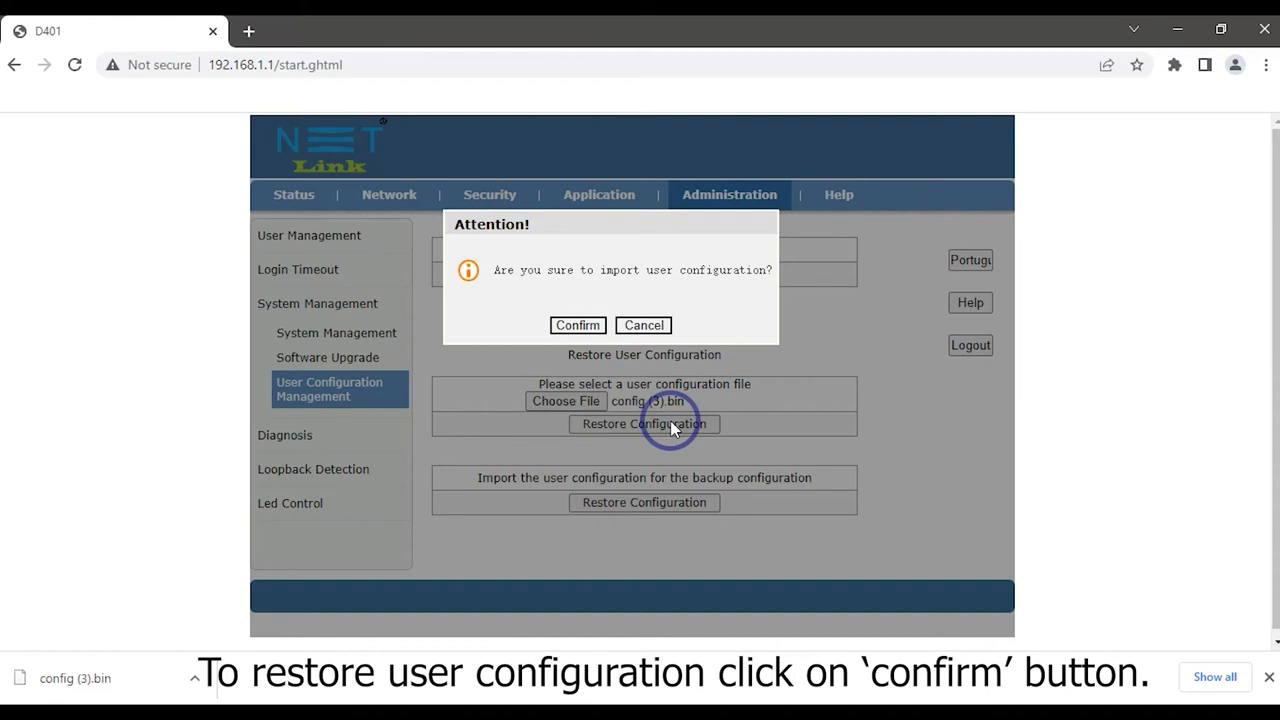
click(576, 324)
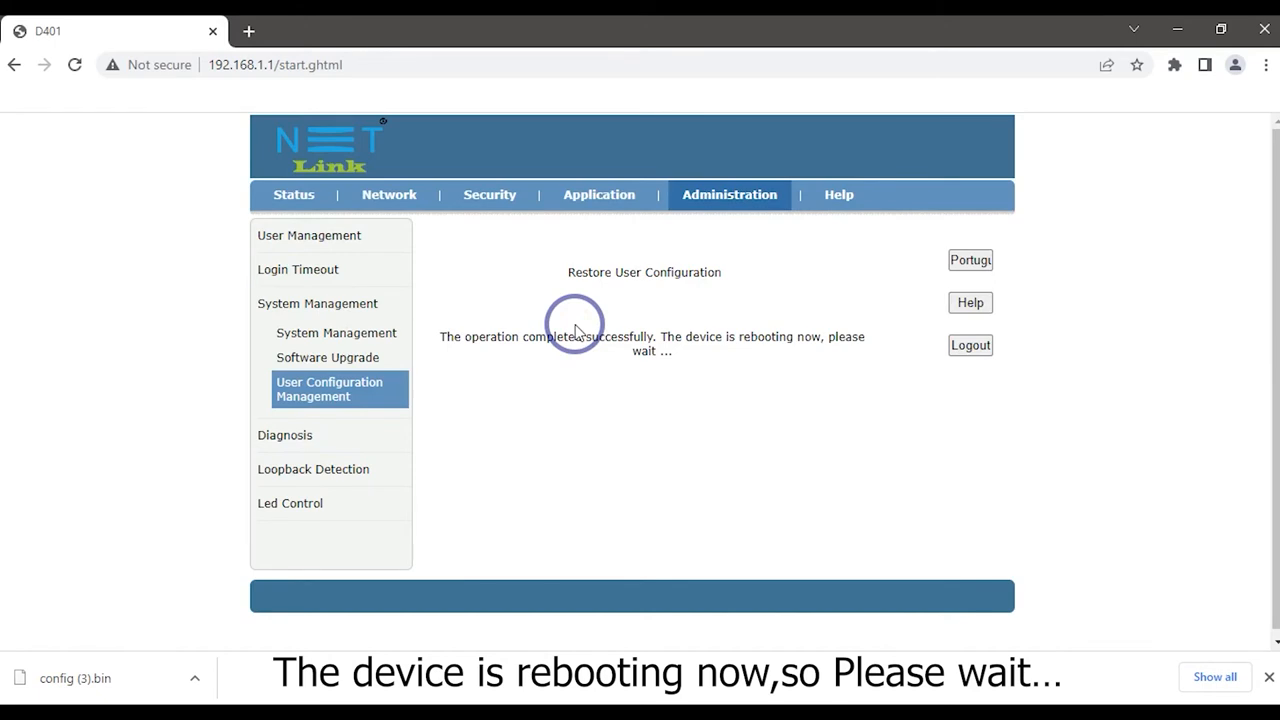
mouse_move(560, 410)
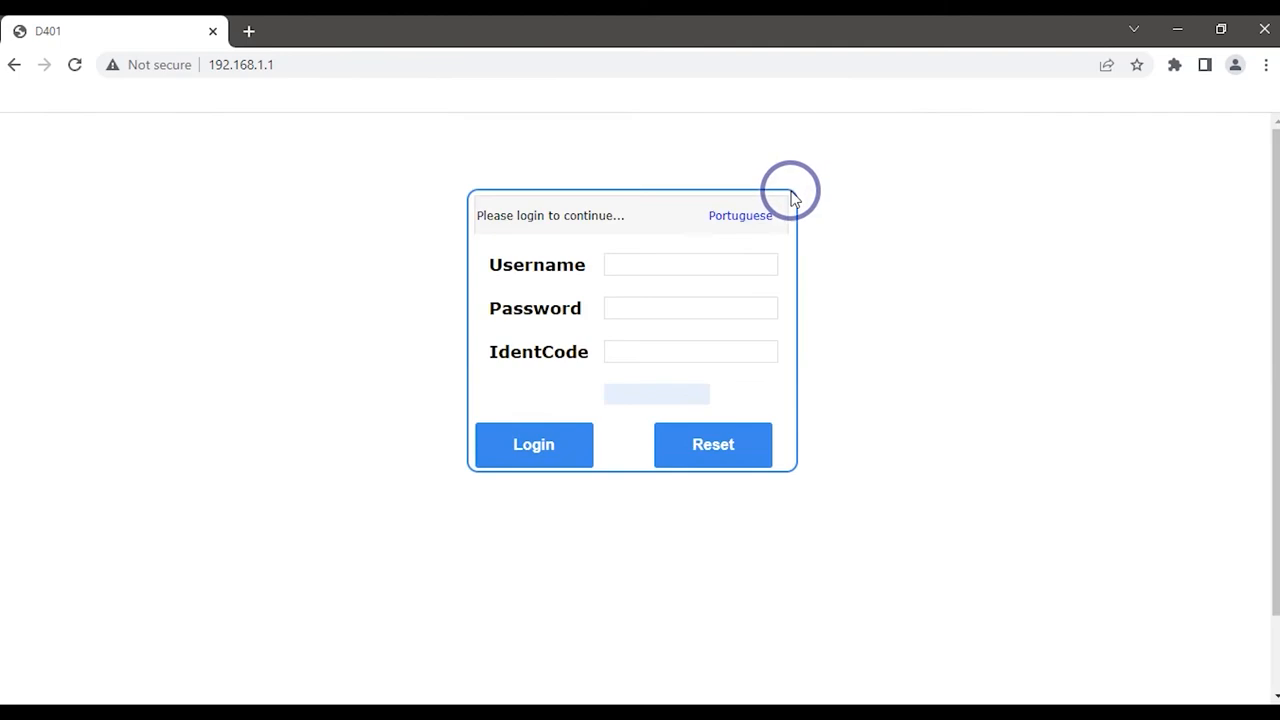
text(admin)
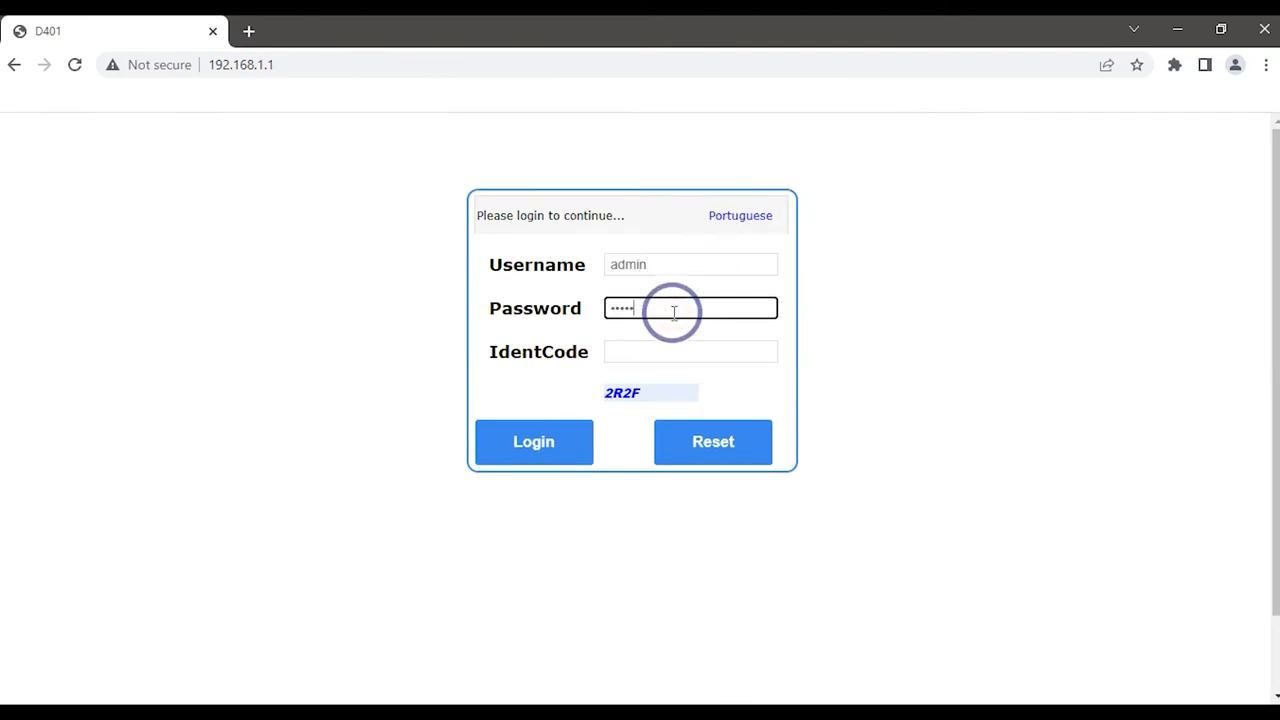
click(690, 352)
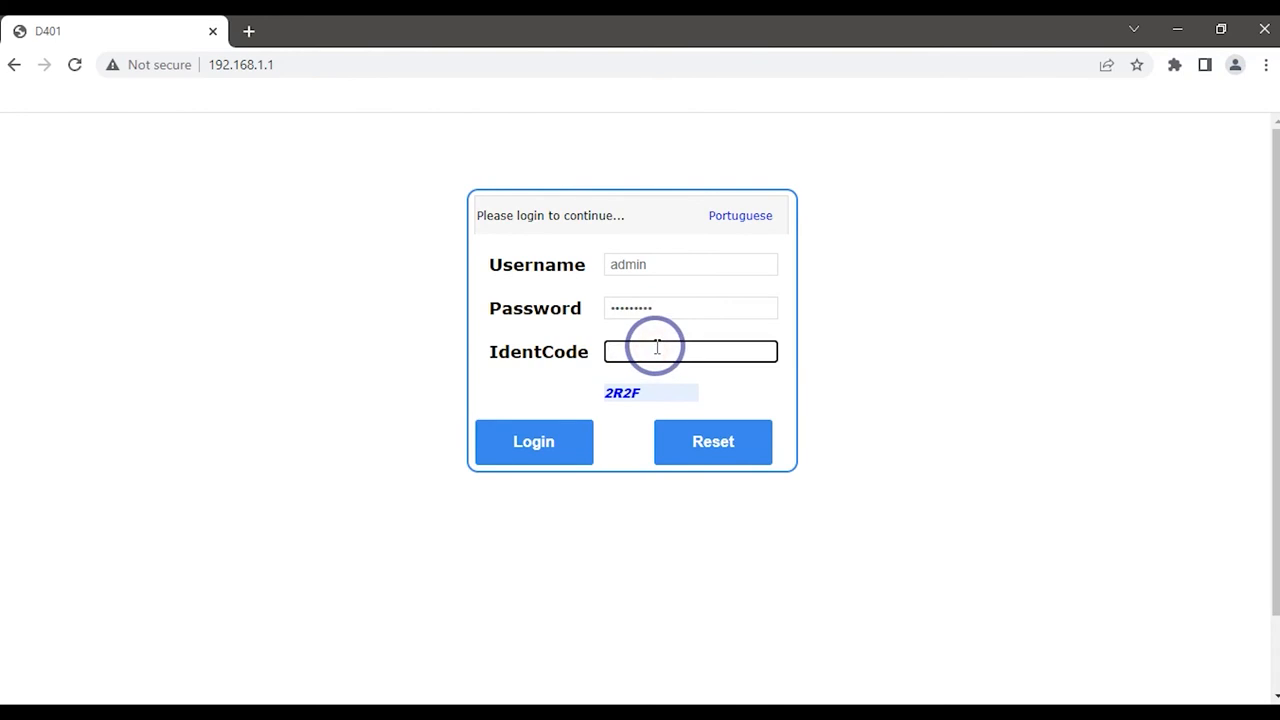
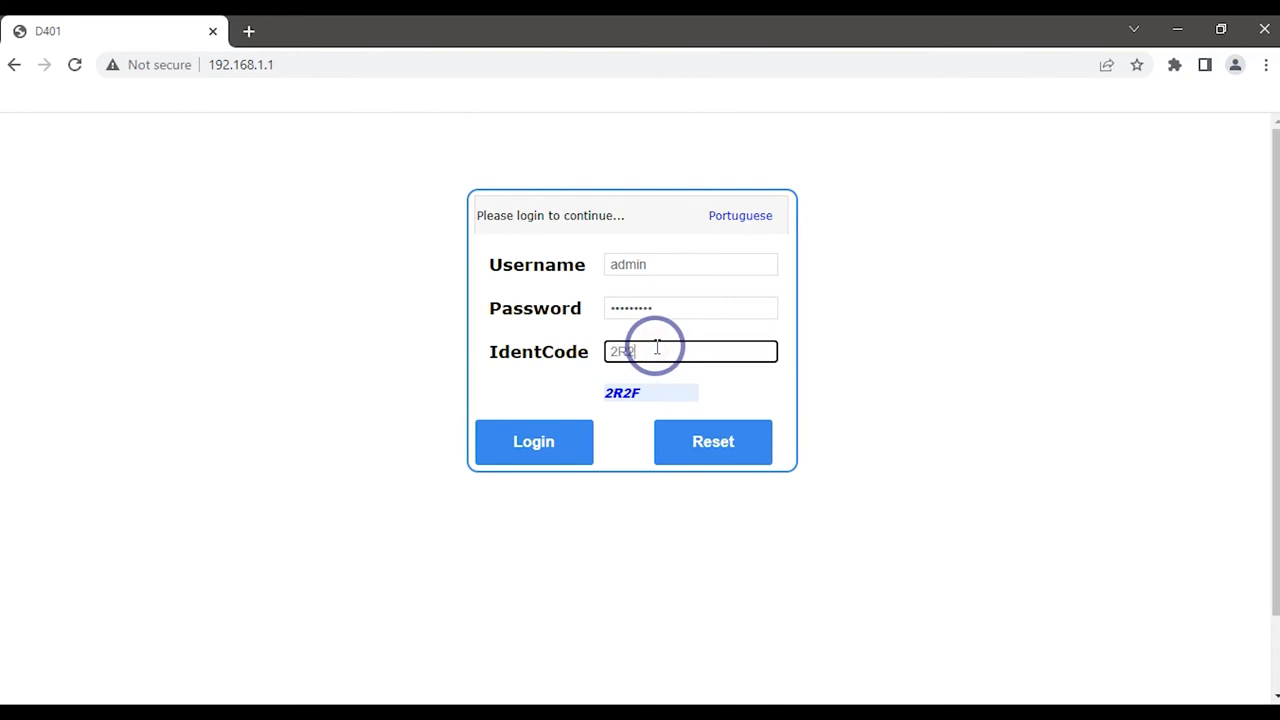